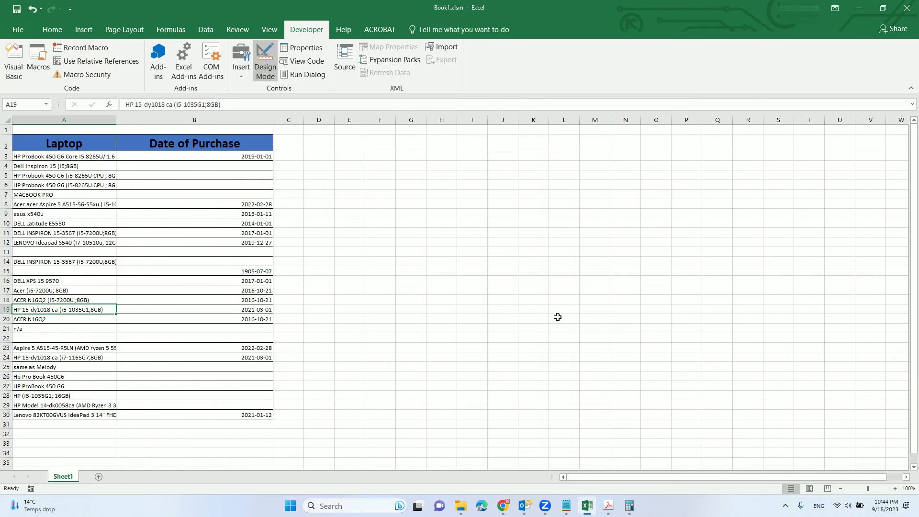
pyautogui.moveTo(109, 227)
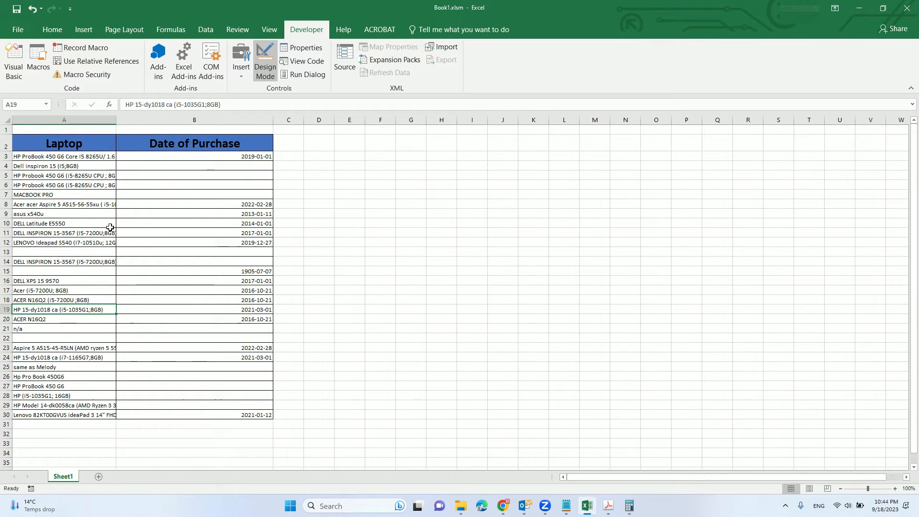
pyautogui.moveTo(388, 229)
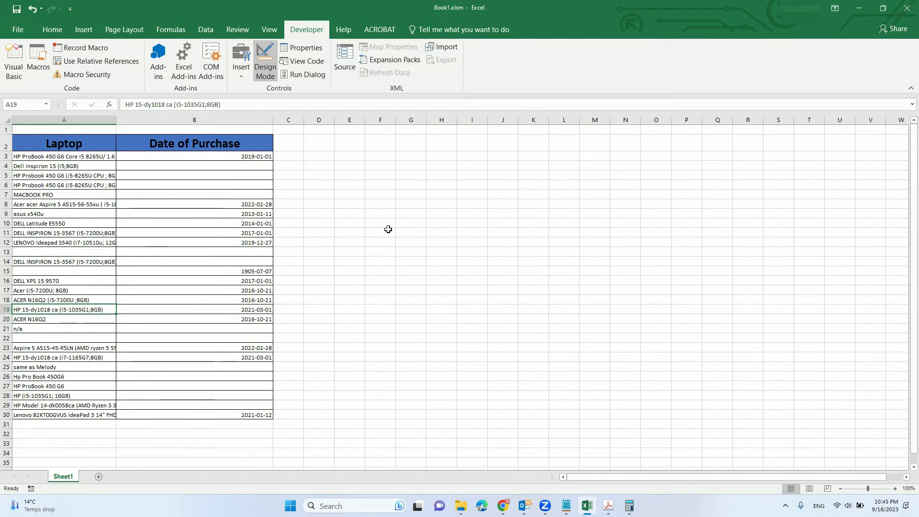
pyautogui.moveTo(69, 156)
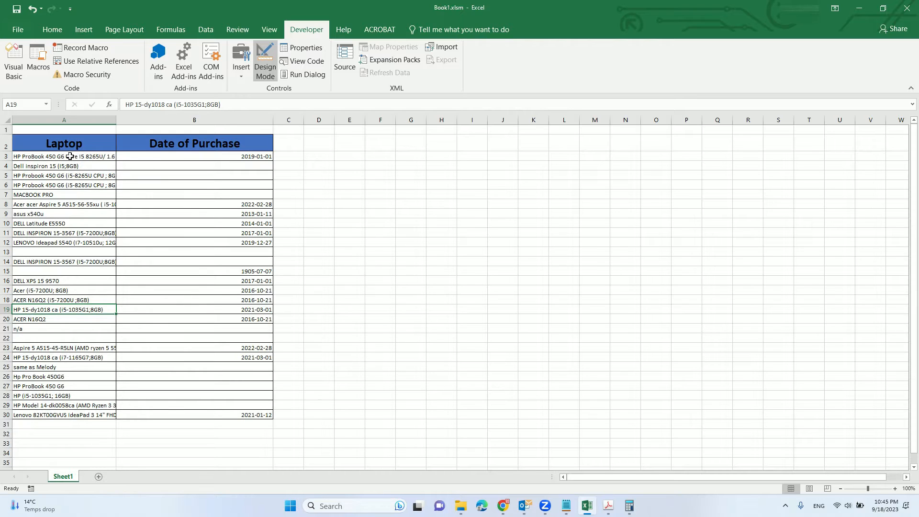
# - Select the first laptop entry, widen column A, then narrow it back to near its original width
pyautogui.click(64, 156)
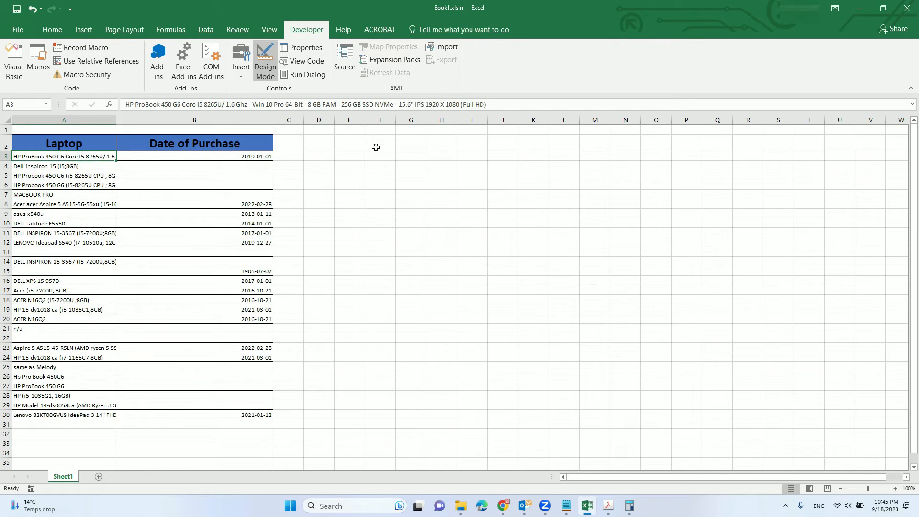
pyautogui.moveTo(359, 186)
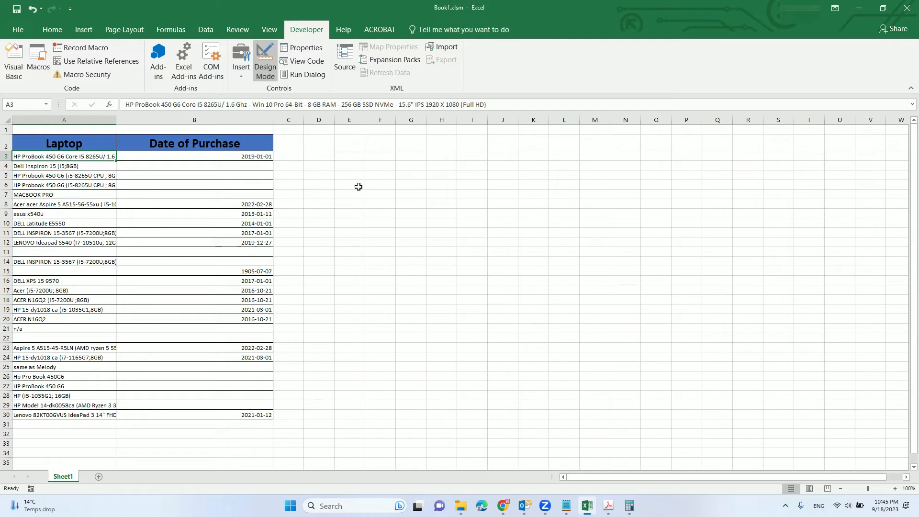
pyautogui.moveTo(350, 190)
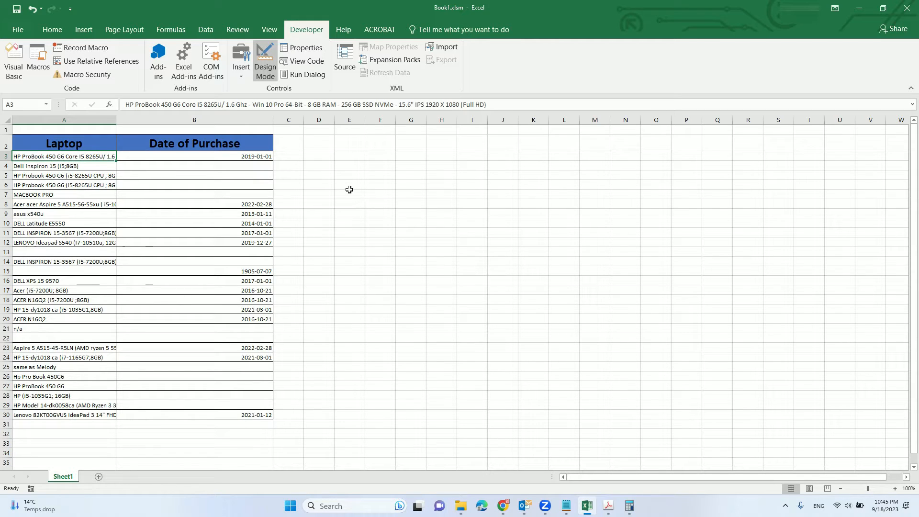
pyautogui.moveTo(380, 164)
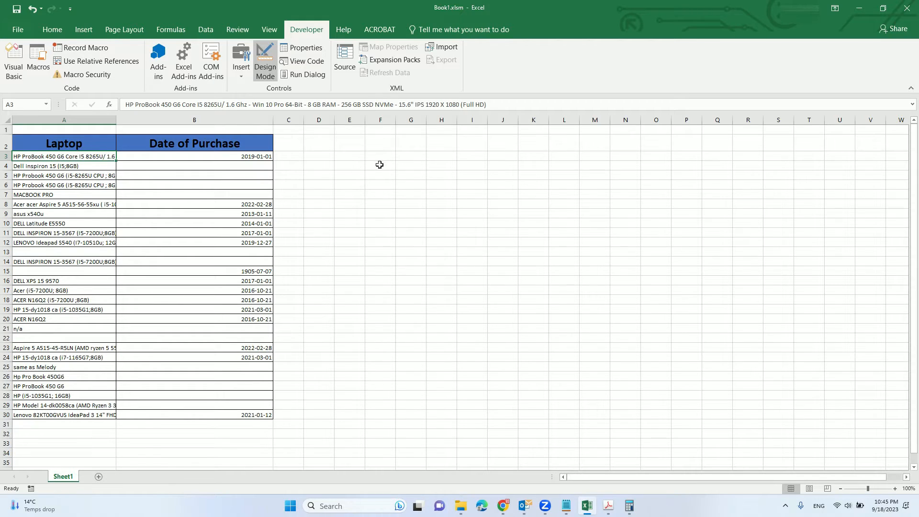
pyautogui.moveTo(279, 204)
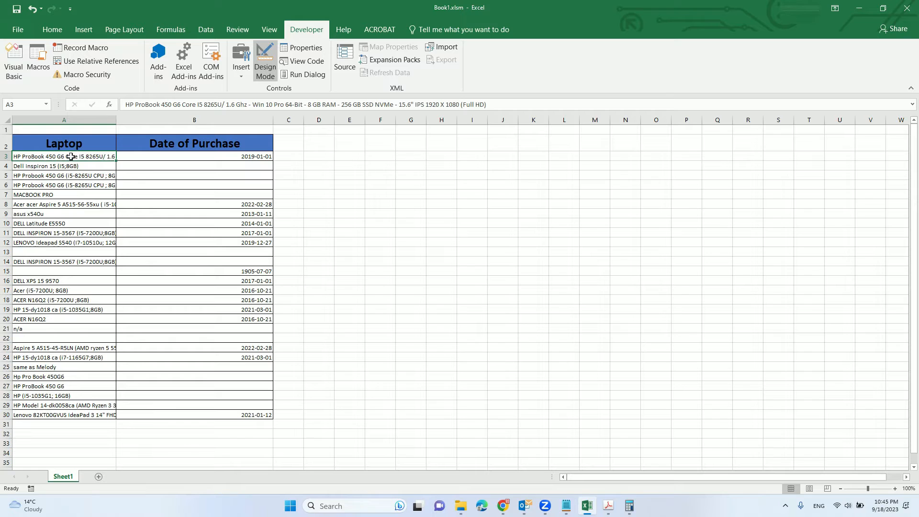
pyautogui.moveTo(121, 129)
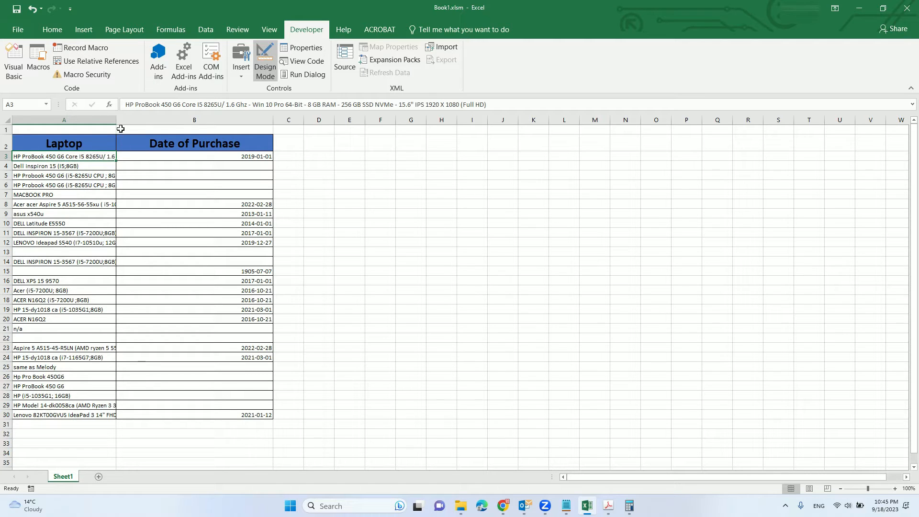
pyautogui.moveTo(116, 119); pyautogui.dragTo(282, 119)
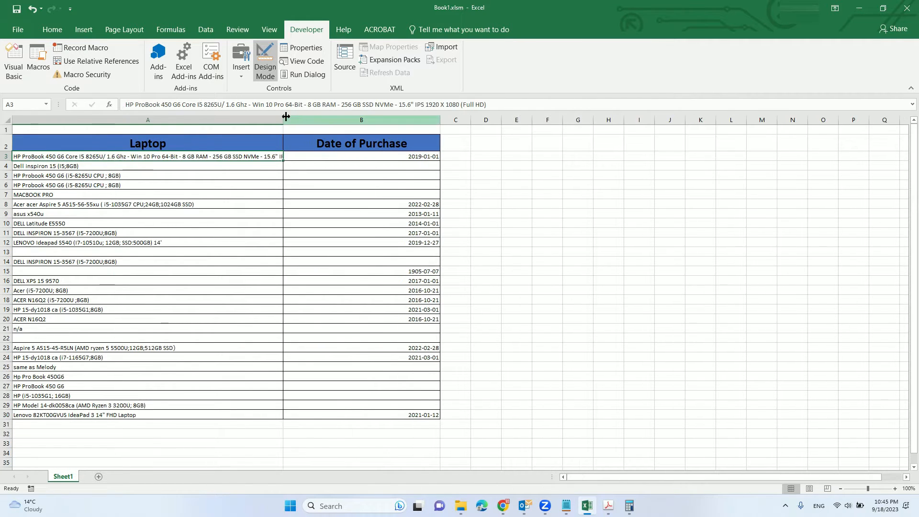
pyautogui.moveTo(285, 120); pyautogui.dragTo(420, 119)
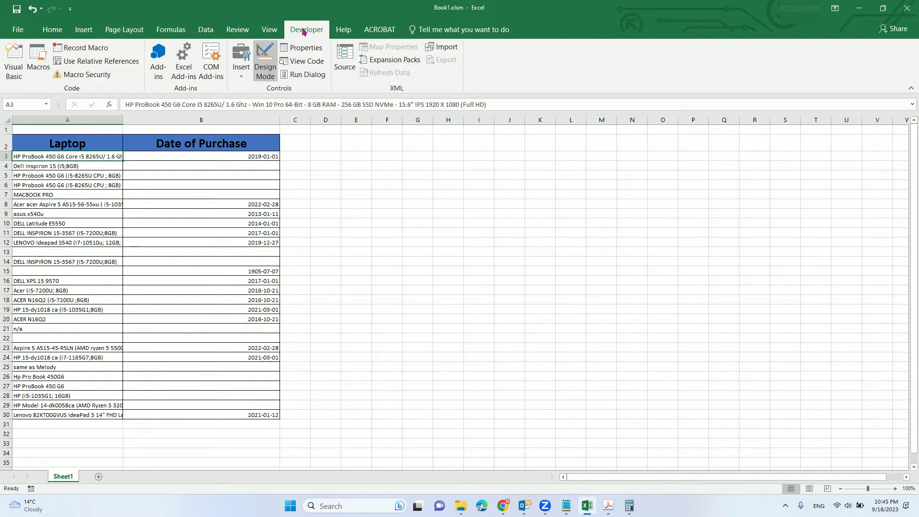
pyautogui.moveTo(321, 36)
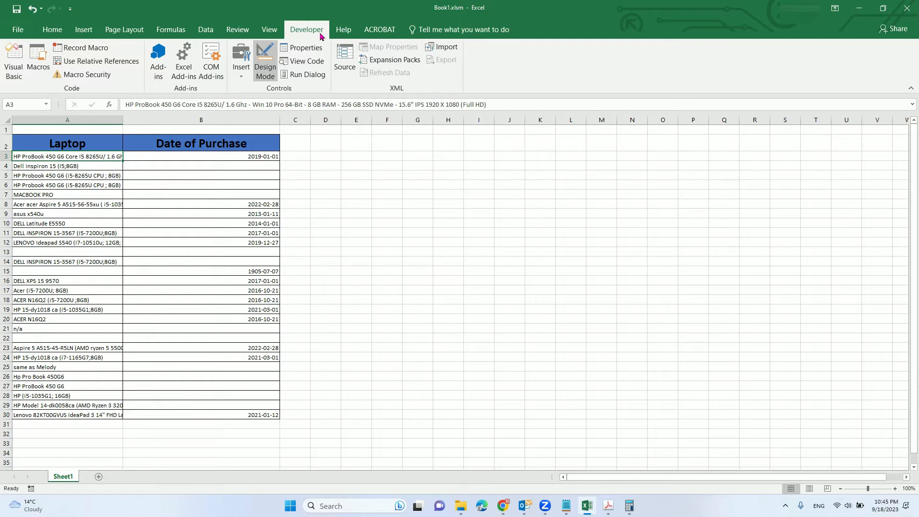
pyautogui.moveTo(312, 36)
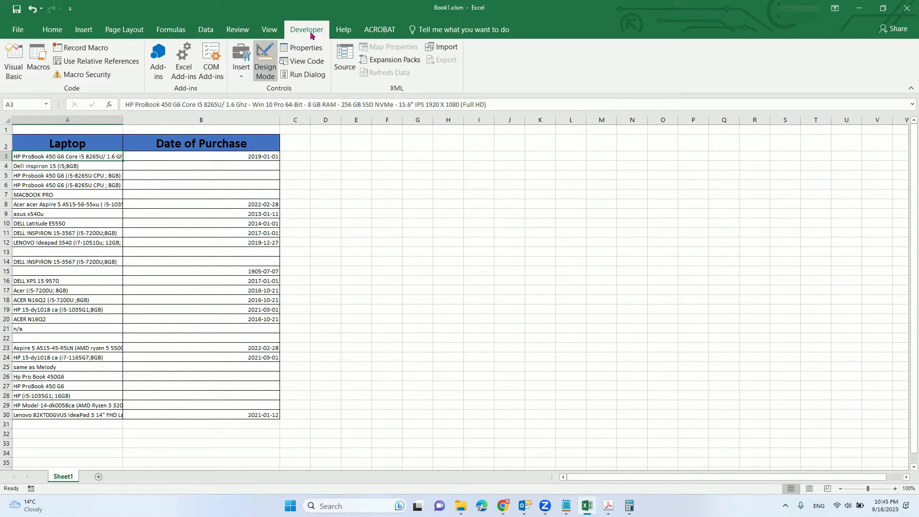
pyautogui.moveTo(318, 36)
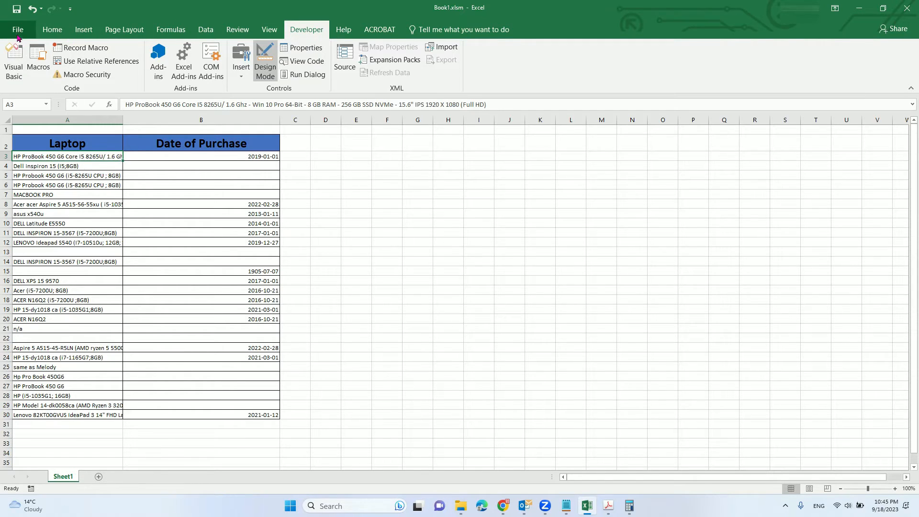
pyautogui.click(20, 29)
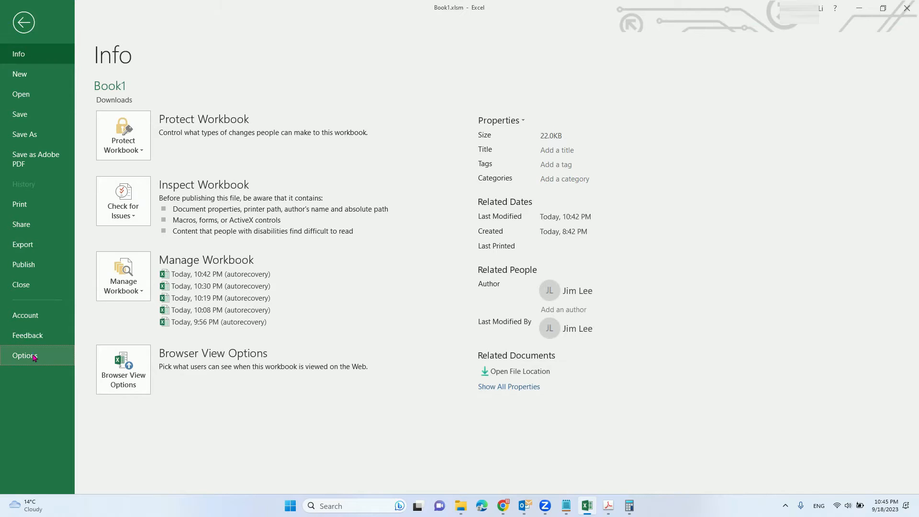
pyautogui.click(24, 355)
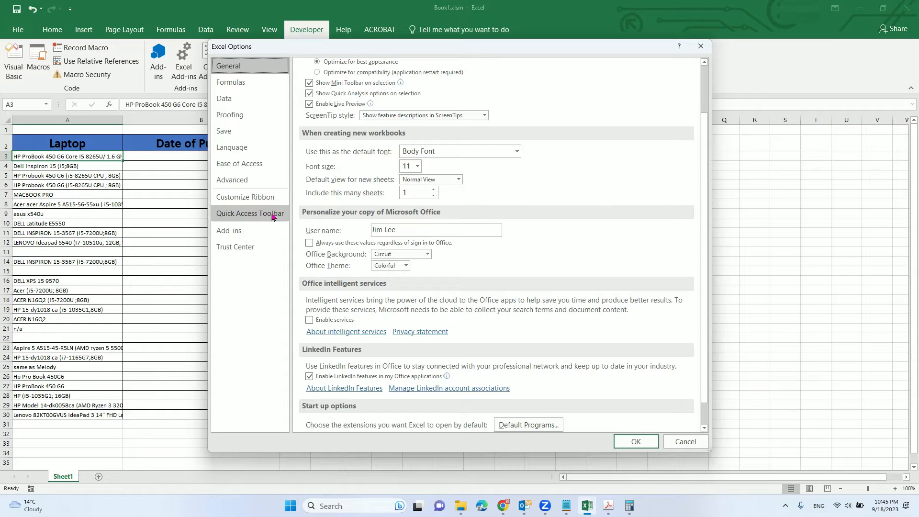
pyautogui.click(244, 197)
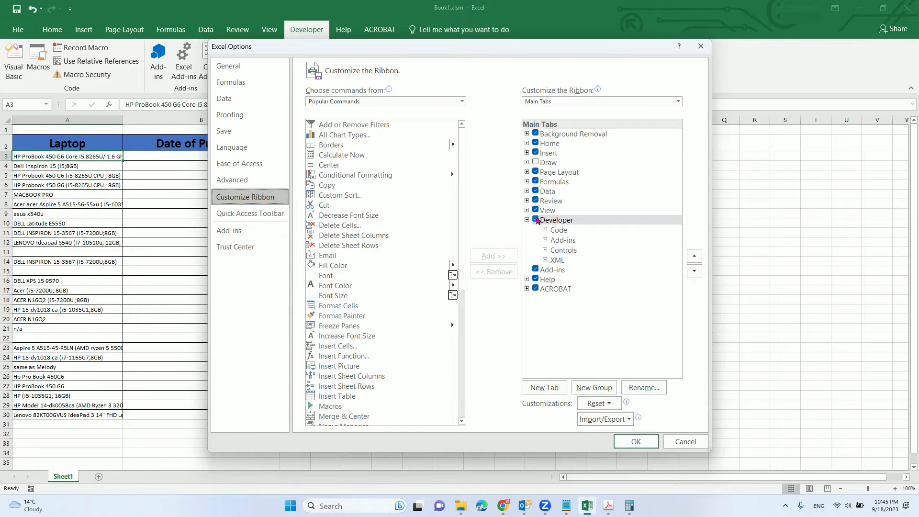
pyautogui.click(535, 219)
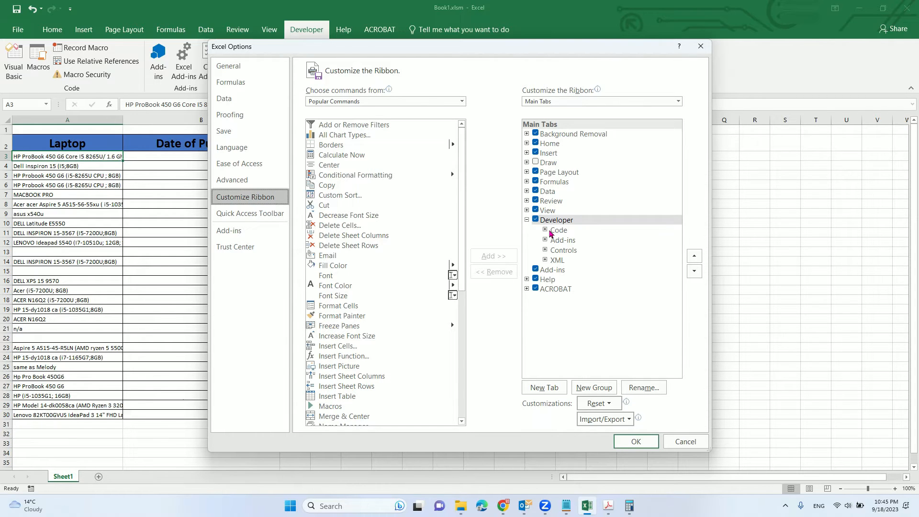
pyautogui.click(636, 441)
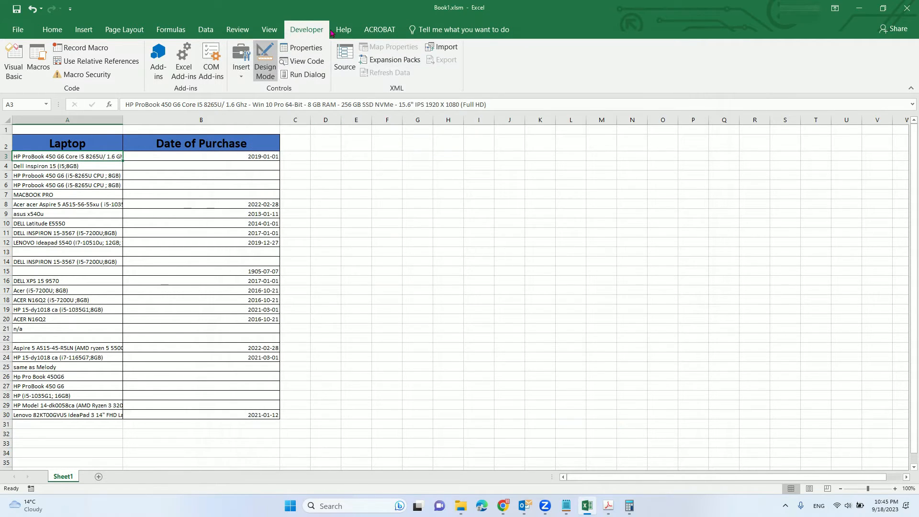
pyautogui.moveTo(301, 37)
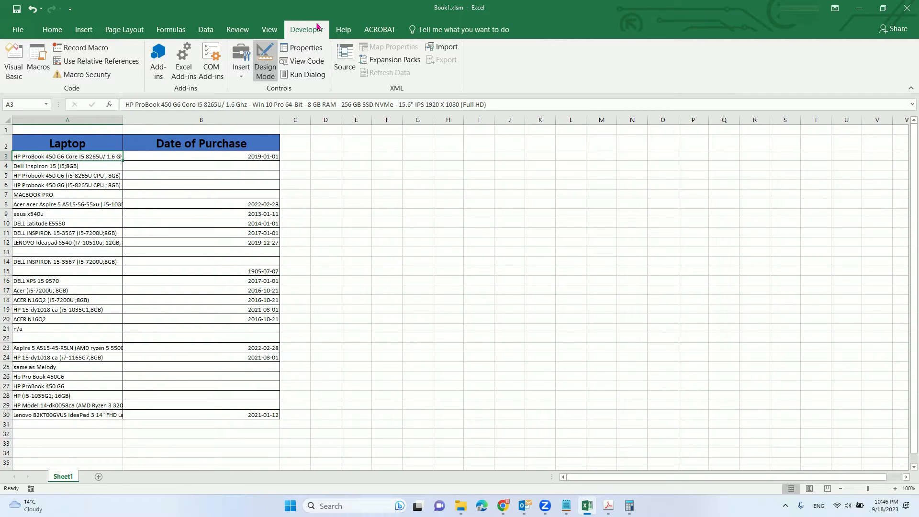
# - Draw an ActiveX text box from Developer > Insert beside the laptop purchase-date table
pyautogui.click(240, 57)
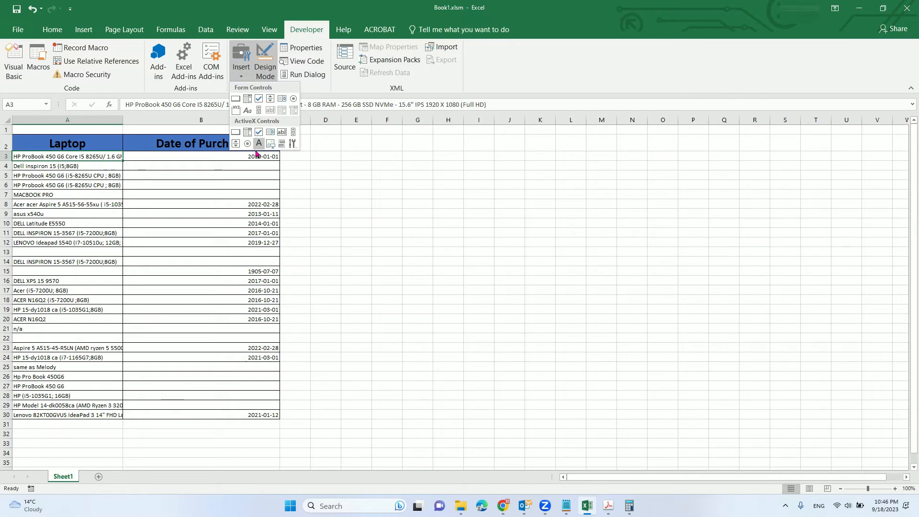
pyautogui.moveTo(282, 133)
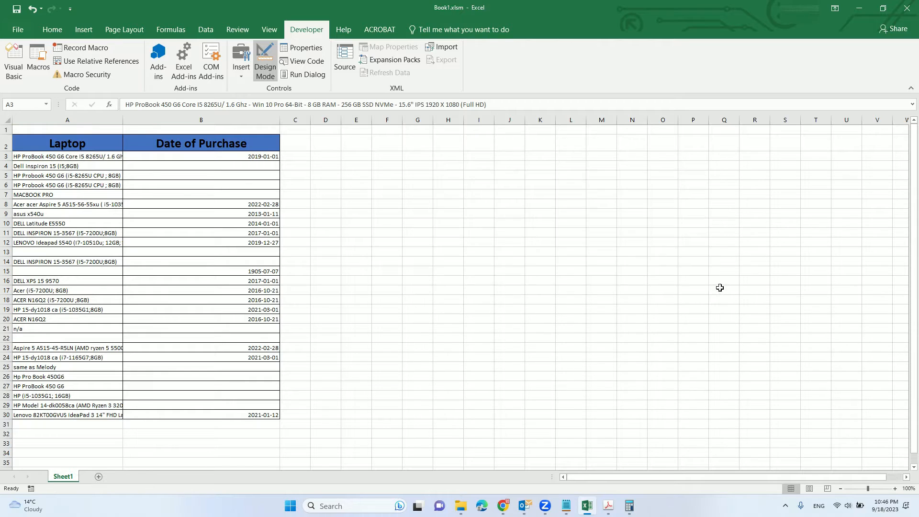
pyautogui.moveTo(412, 164); pyautogui.dragTo(719, 288)
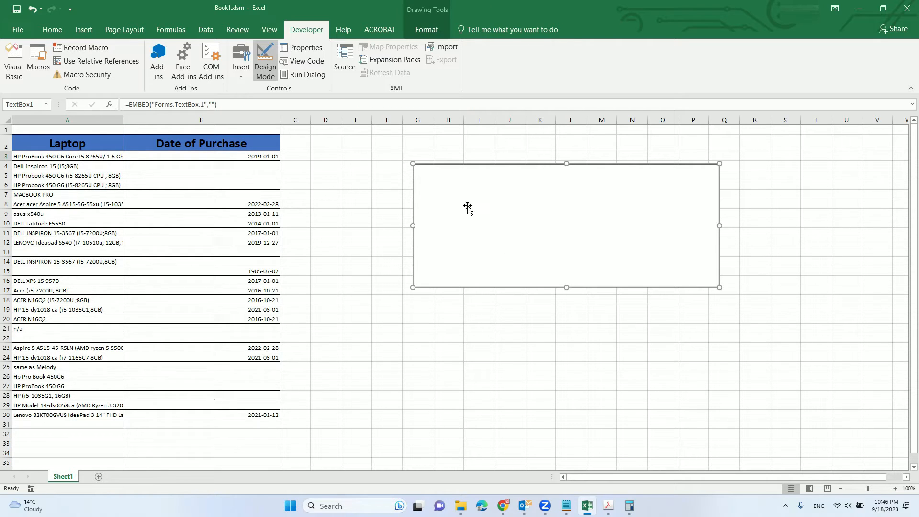
pyautogui.moveTo(487, 215)
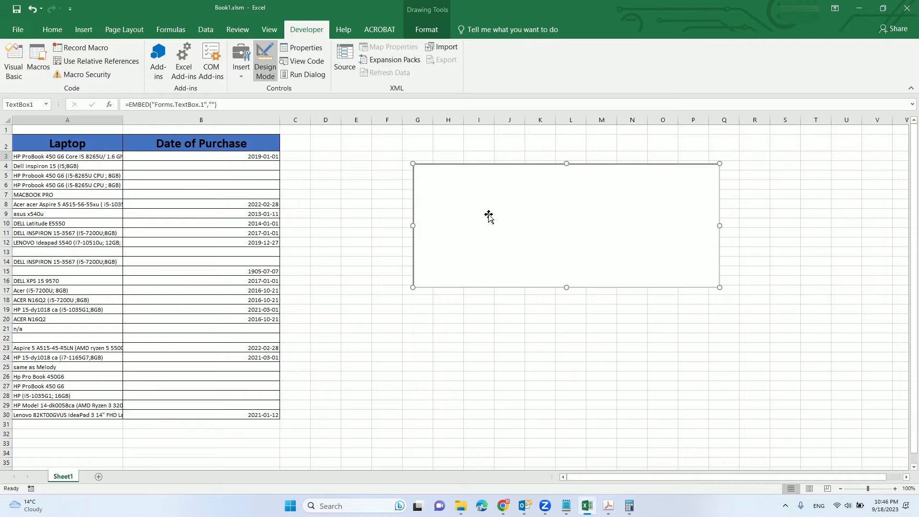
pyautogui.moveTo(471, 207)
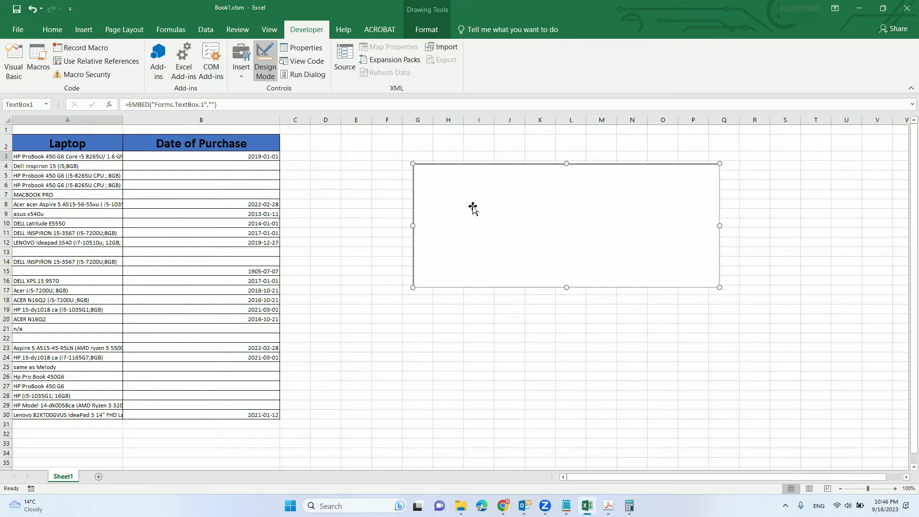
pyautogui.moveTo(506, 205)
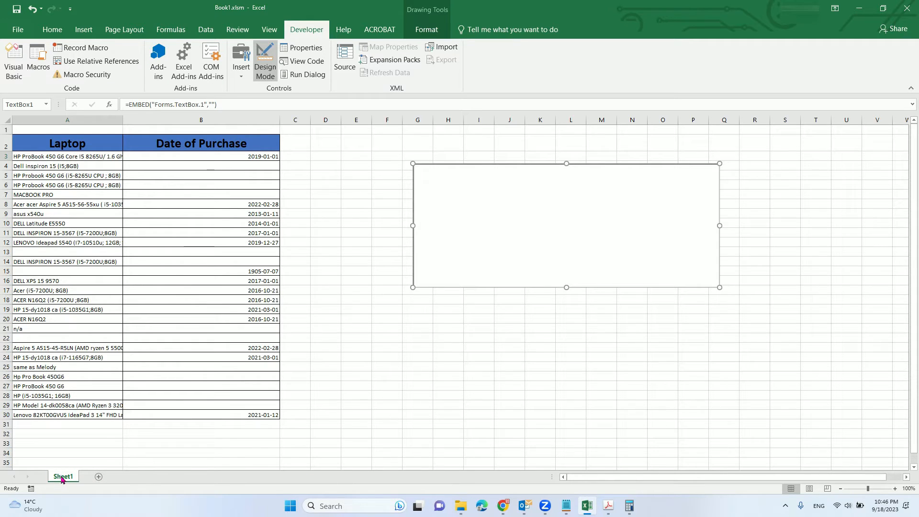
# - Write a Worksheet_SelectionChange macro setting TextBox1.Text to Target when Target.Column = 1
pyautogui.rightClick(61, 477)
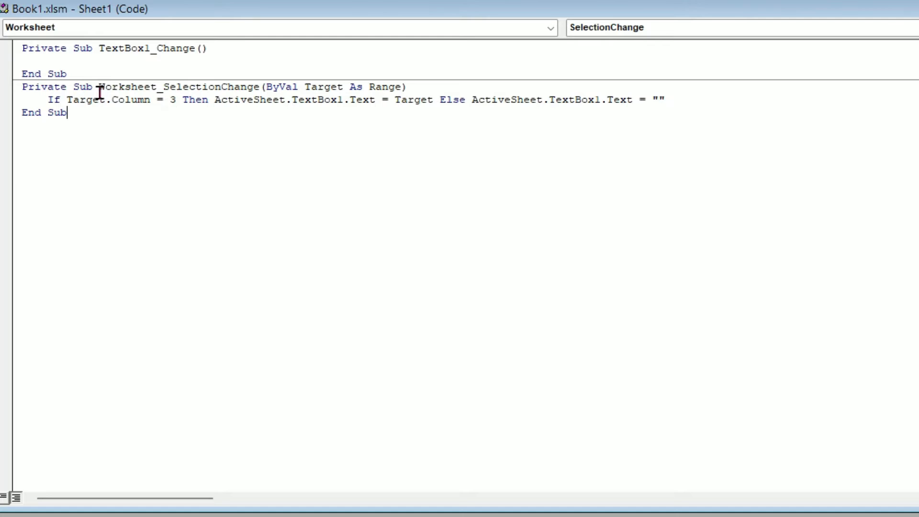
pyautogui.moveTo(126, 77)
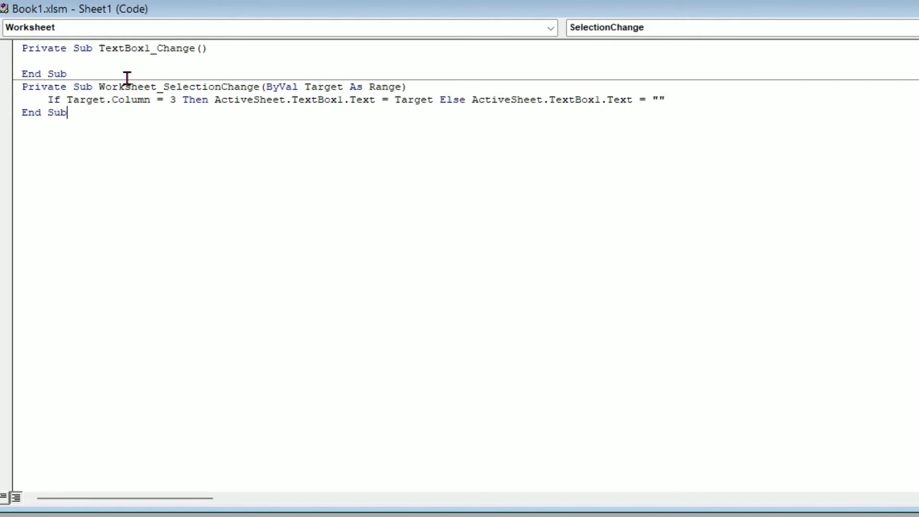
pyautogui.moveTo(85, 104)
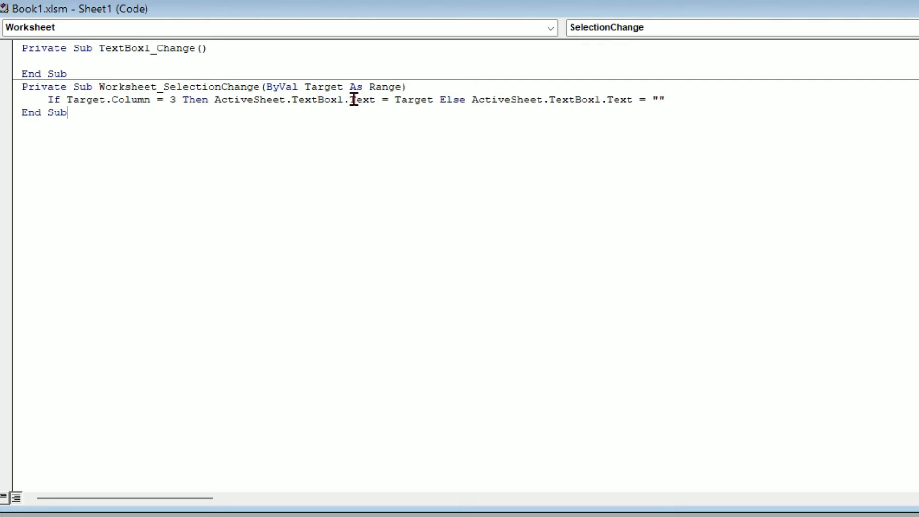
pyautogui.moveTo(366, 100)
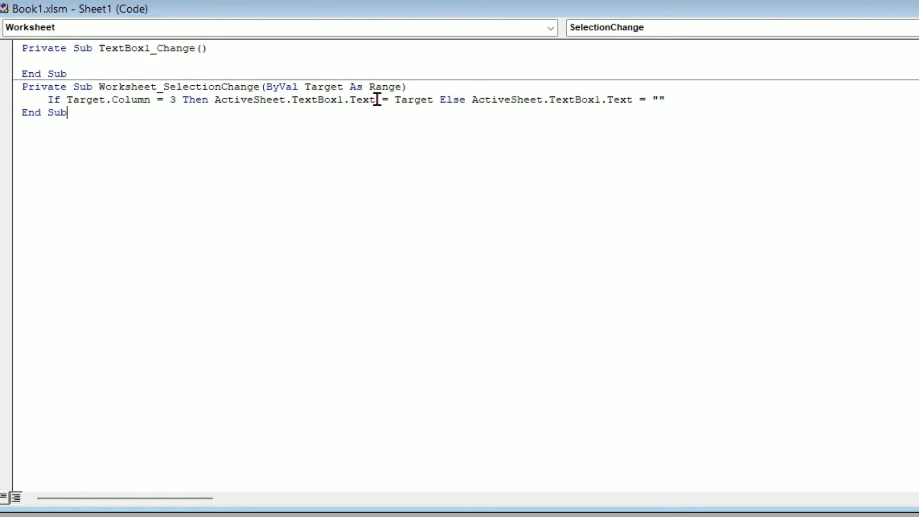
pyautogui.moveTo(516, 106)
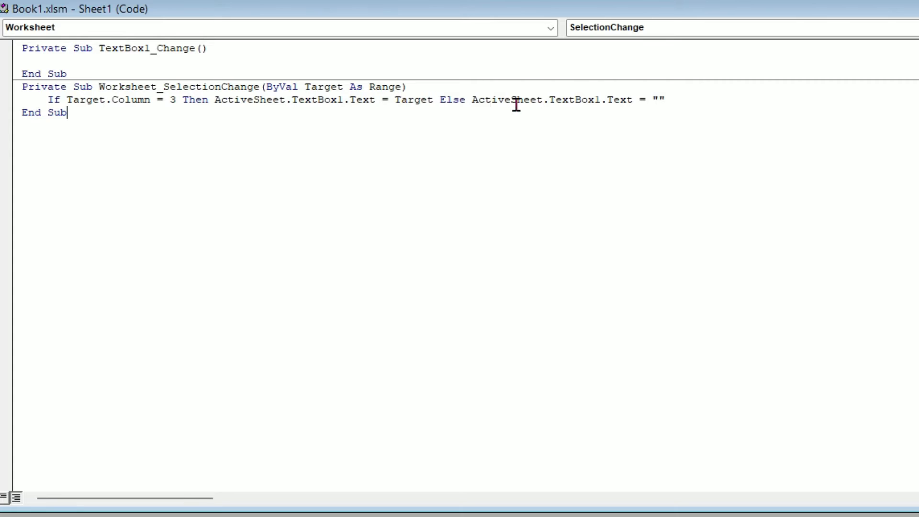
pyautogui.moveTo(124, 99)
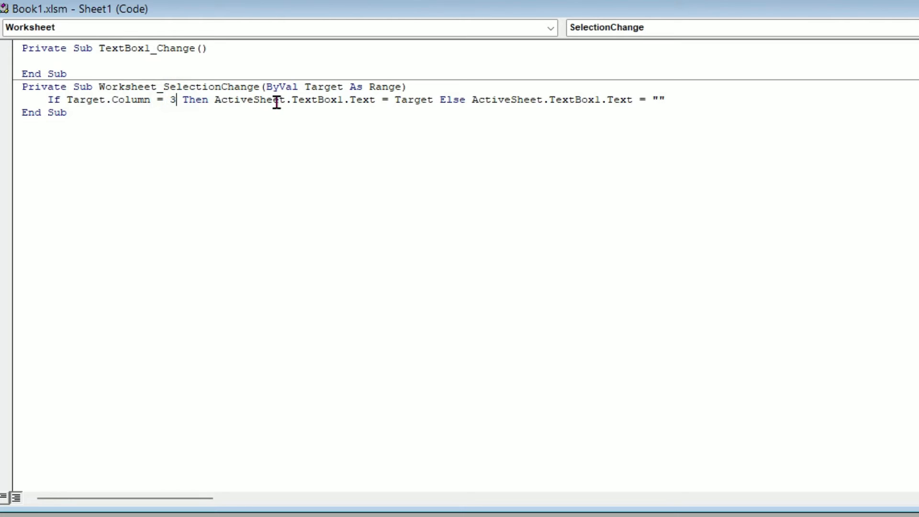
pyautogui.write('1')
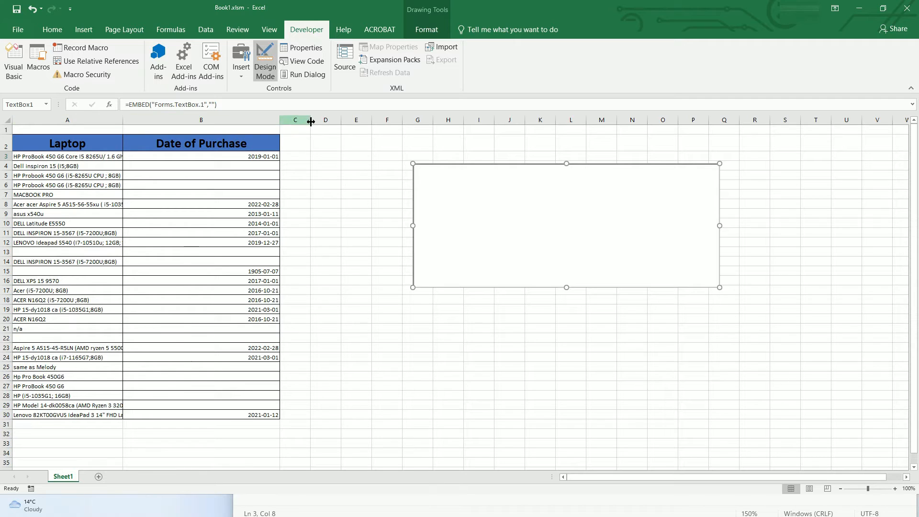
pyautogui.moveTo(320, 131)
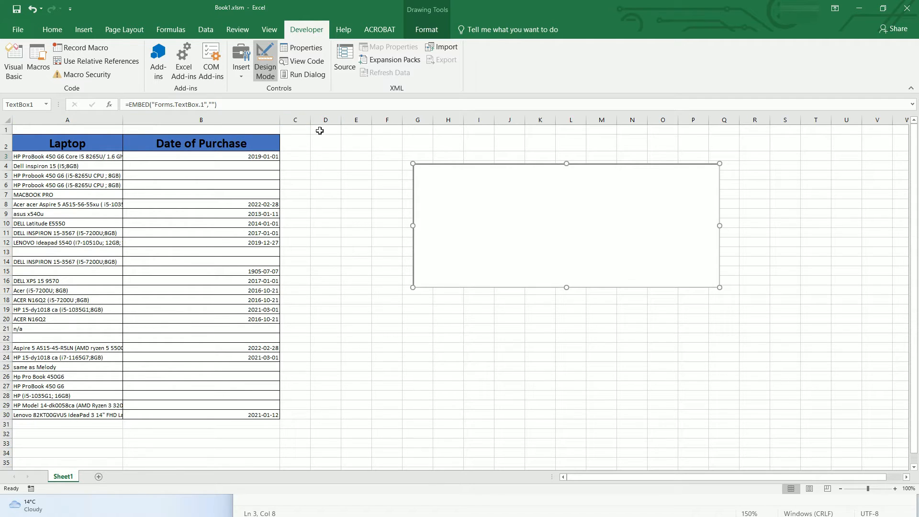
pyautogui.click(303, 61)
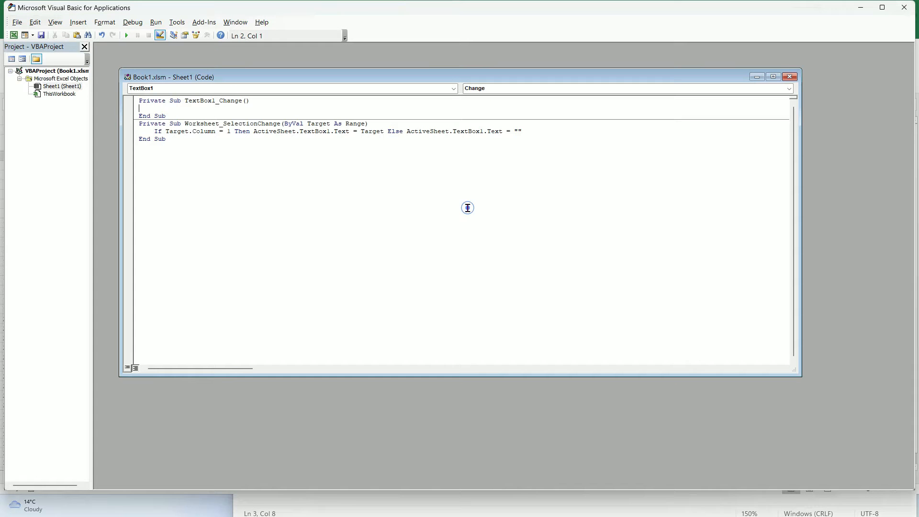
pyautogui.moveTo(230, 132)
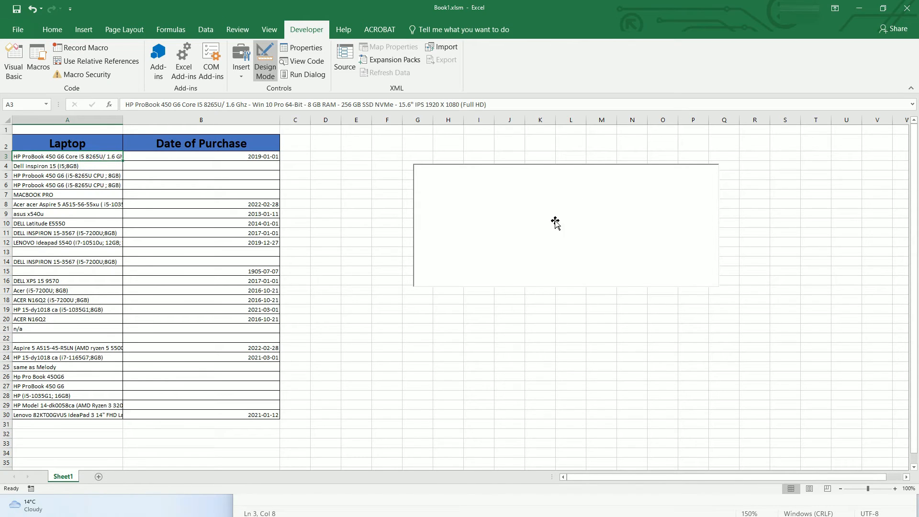
pyautogui.moveTo(507, 192)
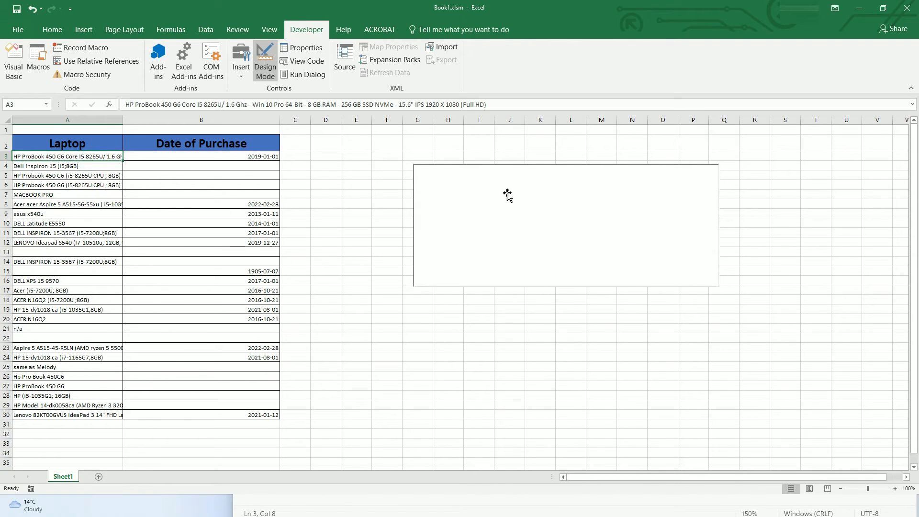
pyautogui.moveTo(568, 189)
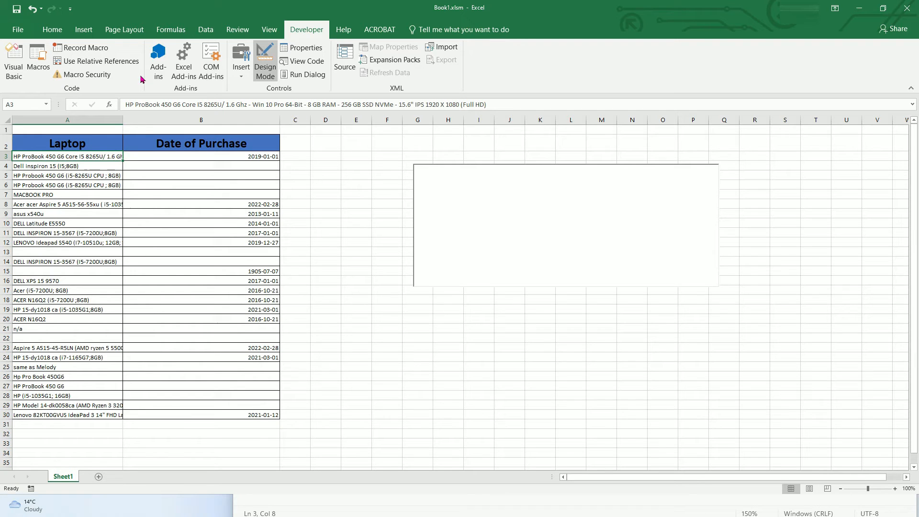
# - Save the workbook through Save As as Book1.xlsm, type Excel Macro-Enabled Workbook
pyautogui.click(17, 28)
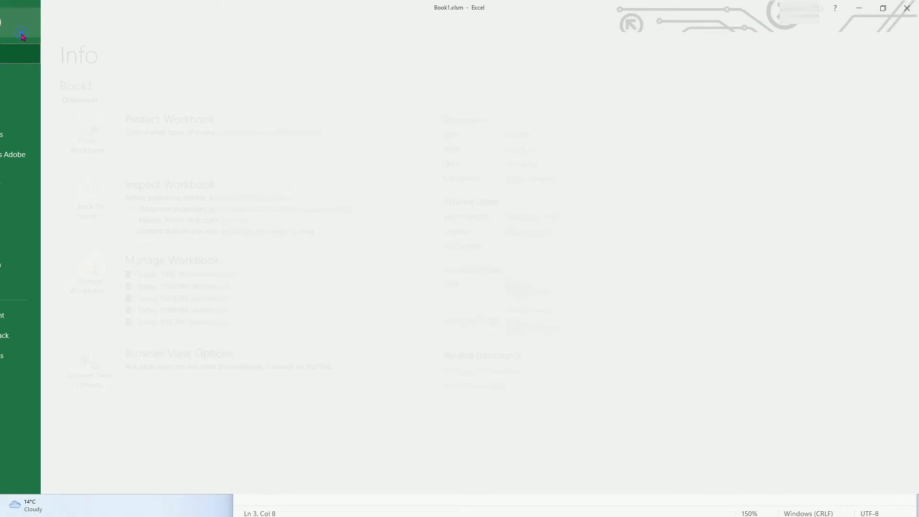
pyautogui.click(25, 134)
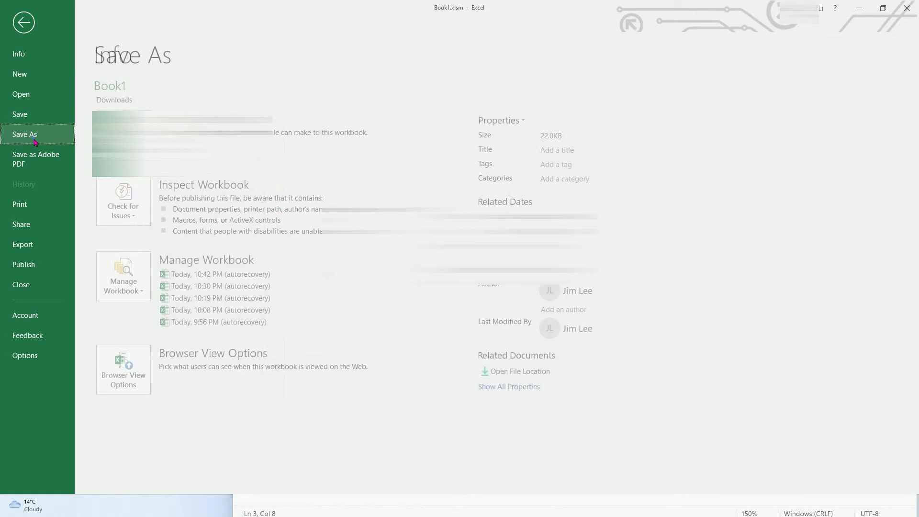
pyautogui.click(24, 134)
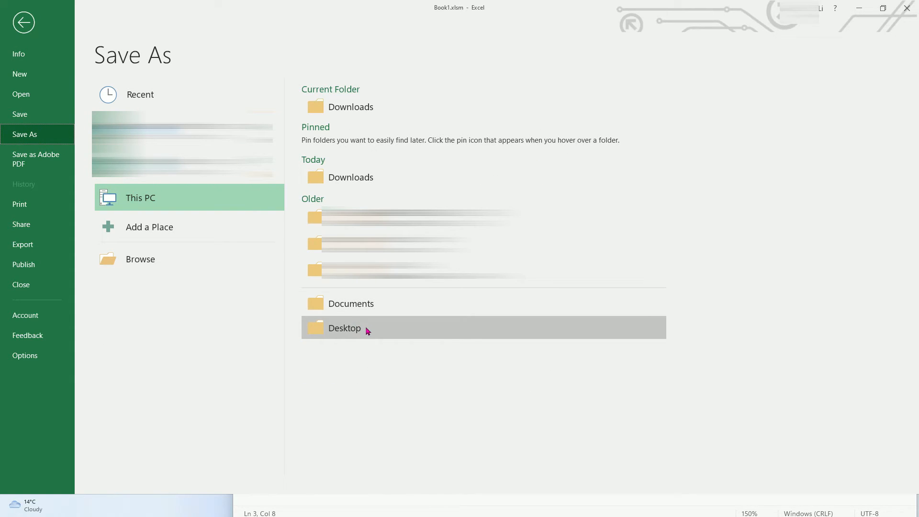
pyautogui.moveTo(369, 333)
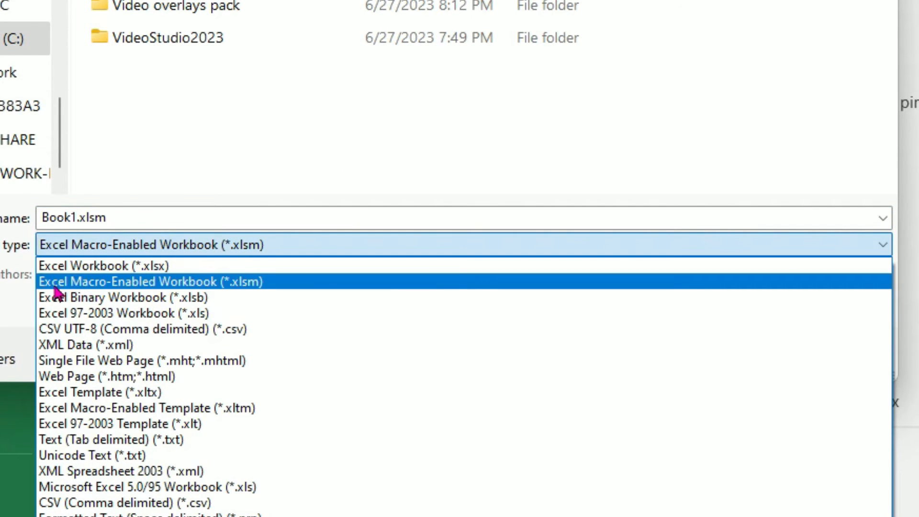
pyautogui.moveTo(143, 297)
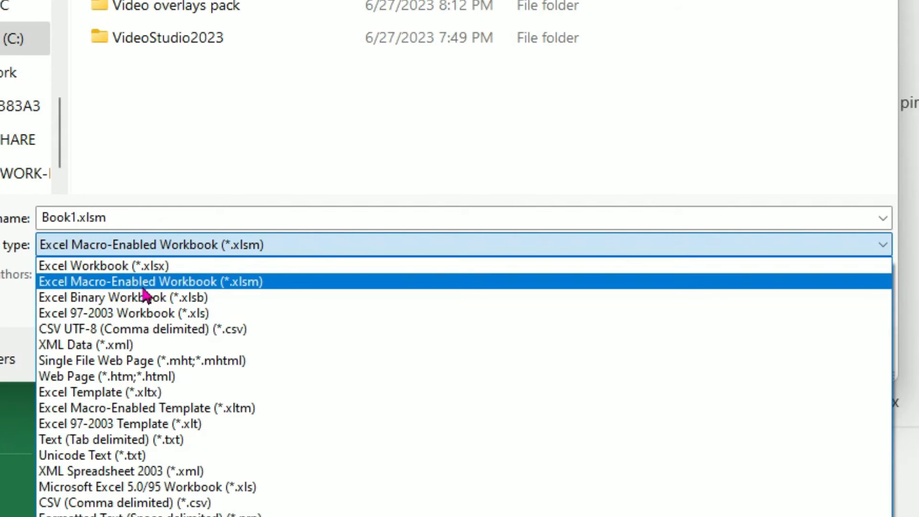
pyautogui.moveTo(207, 299)
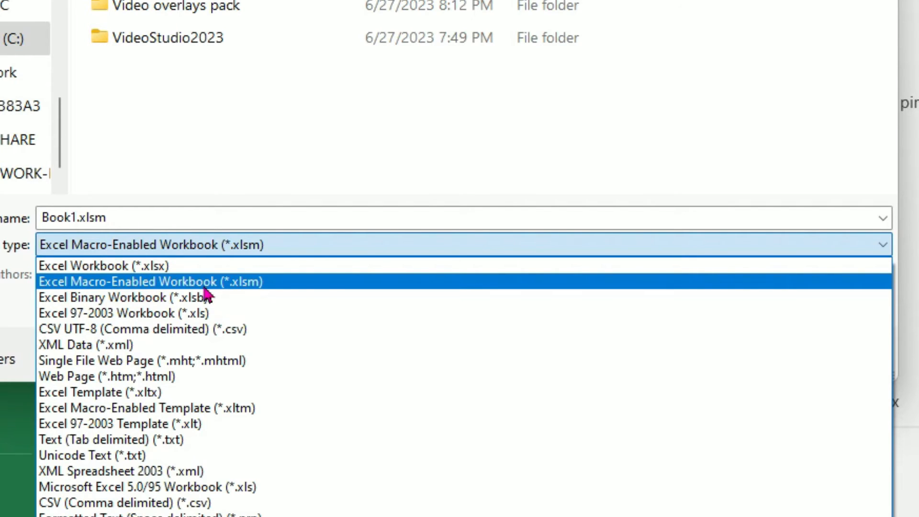
pyautogui.click(150, 282)
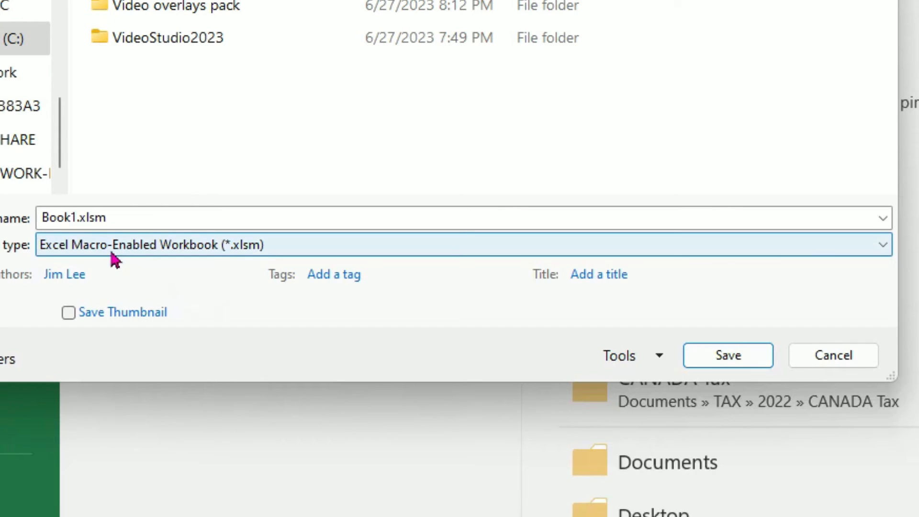
pyautogui.moveTo(79, 252)
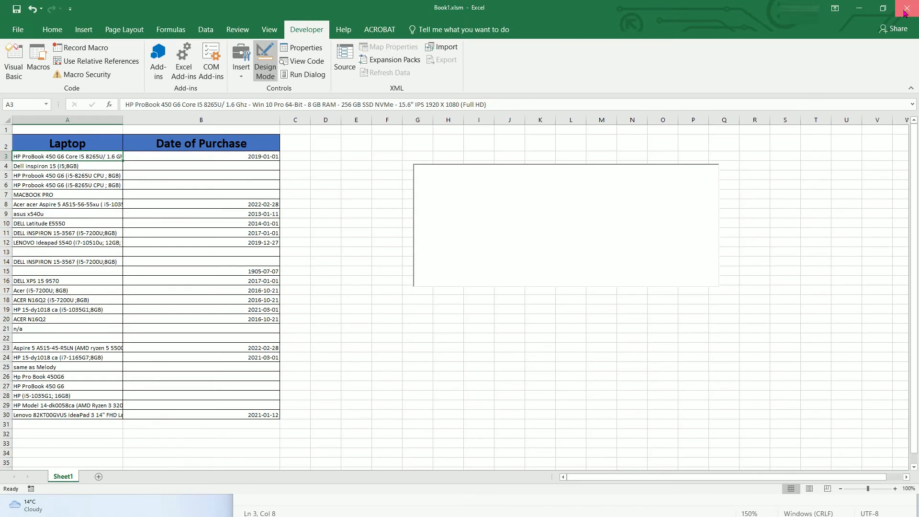
# - Close the saved workbook and select cell A3 to view its description in the text box
pyautogui.click(894, 8)
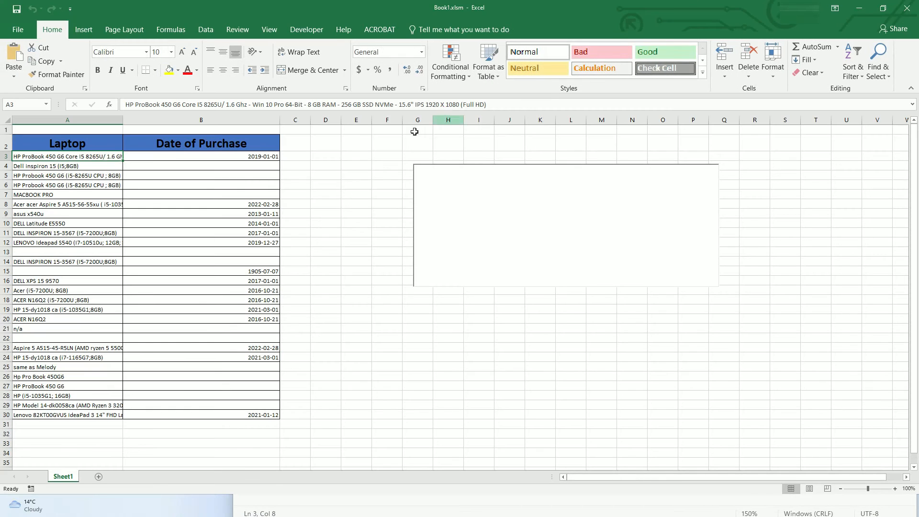
pyautogui.click(67, 166)
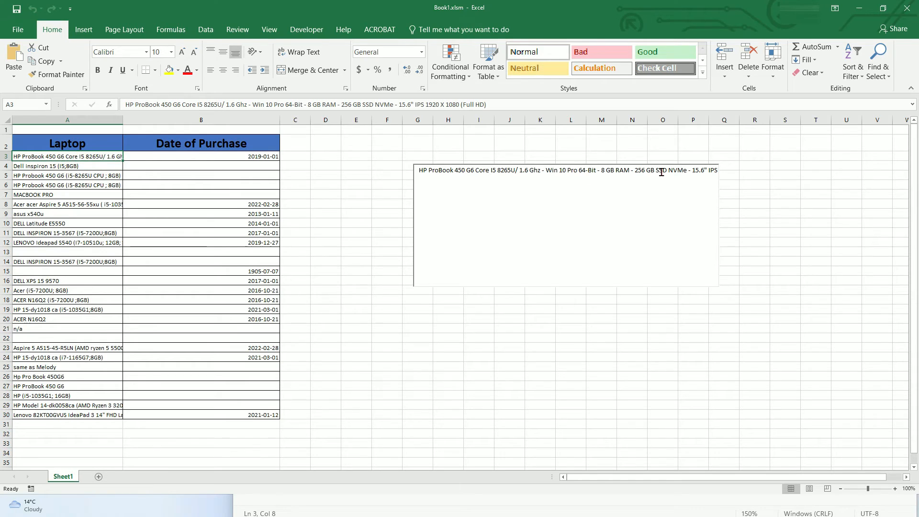
pyautogui.moveTo(626, 175)
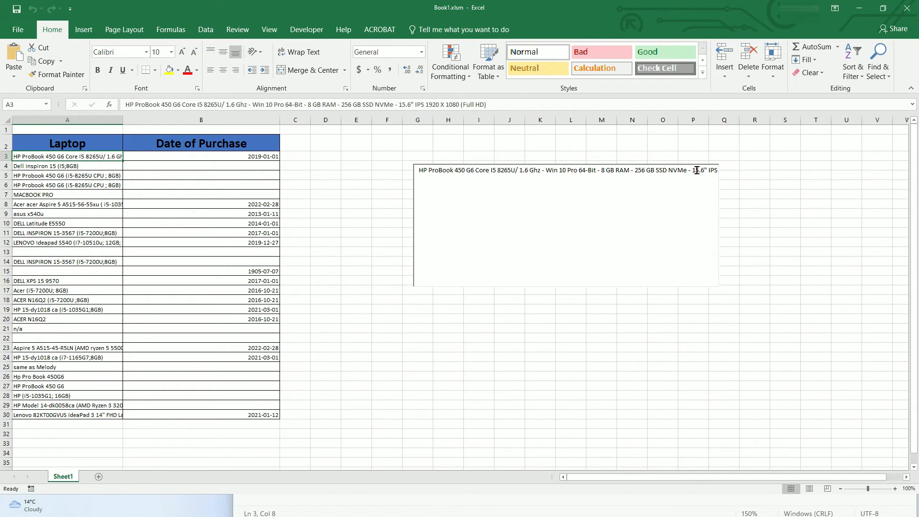
pyautogui.moveTo(677, 170)
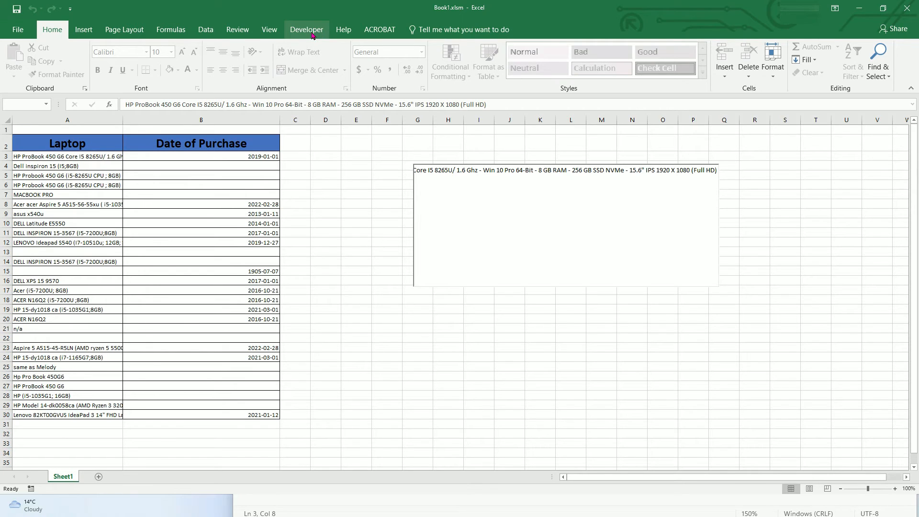
# - Turn on Design Mode from the Developer tab and select the description text box control
pyautogui.click(307, 30)
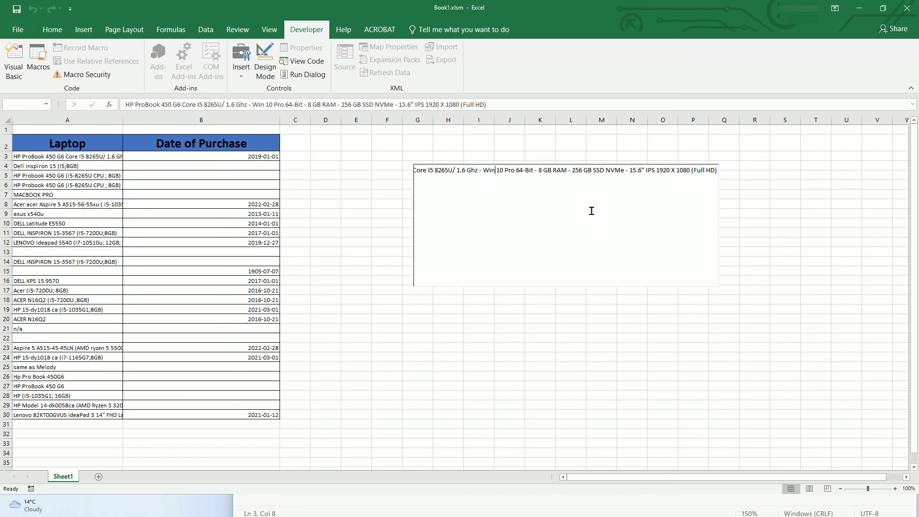
pyautogui.click(302, 61)
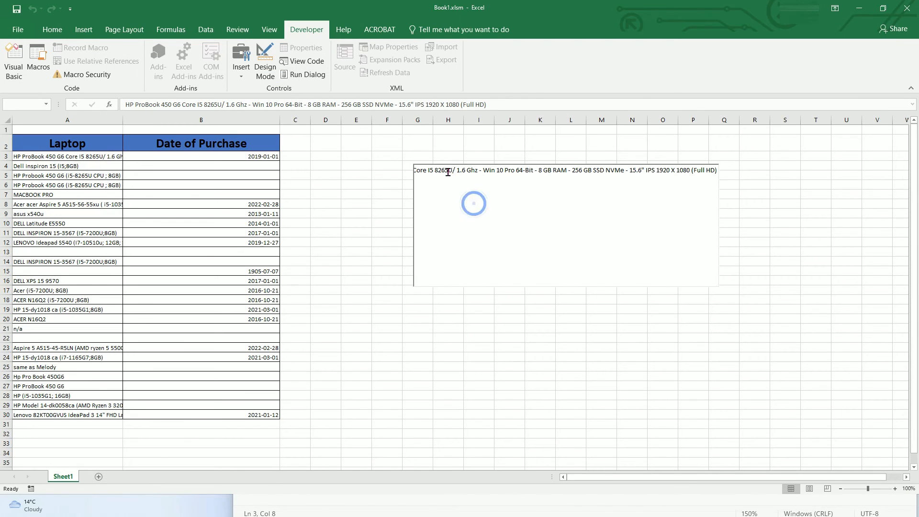
pyautogui.click(265, 60)
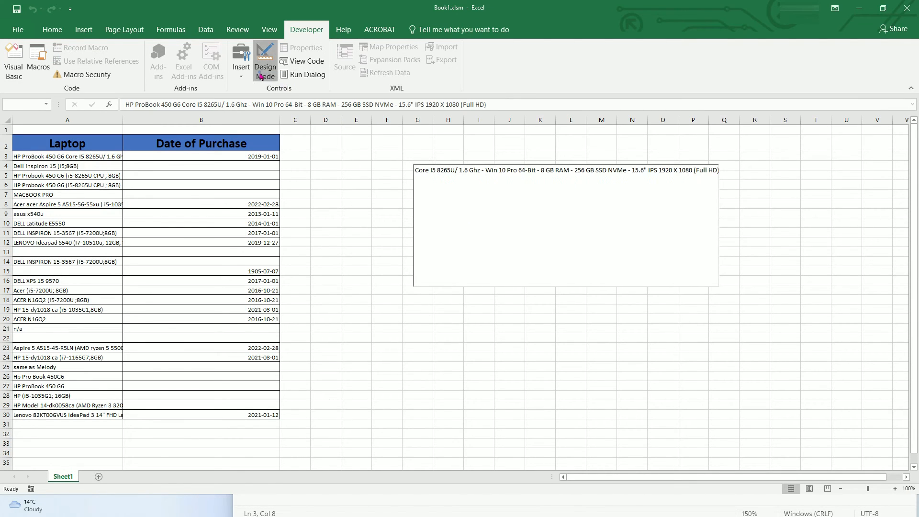
pyautogui.click(265, 59)
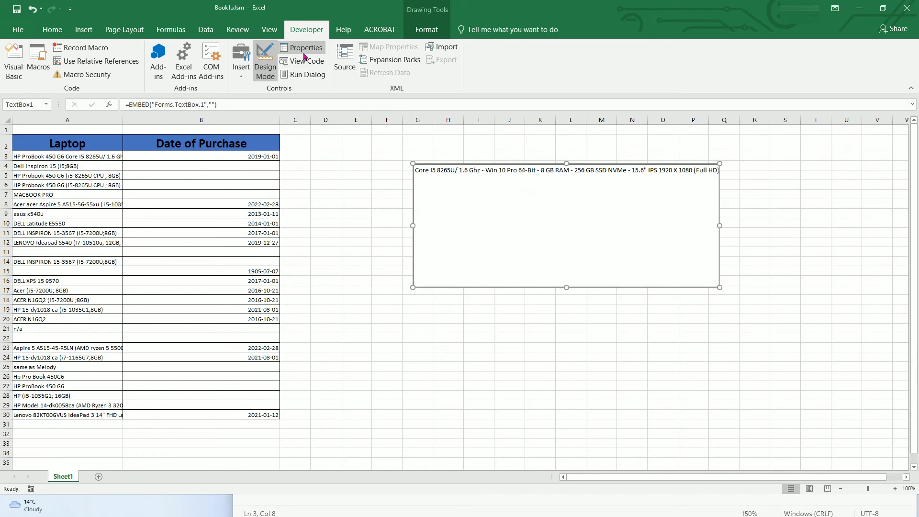
# - Set the text box's MultiLine property to True in Properties, then close the Properties window
pyautogui.click(302, 47)
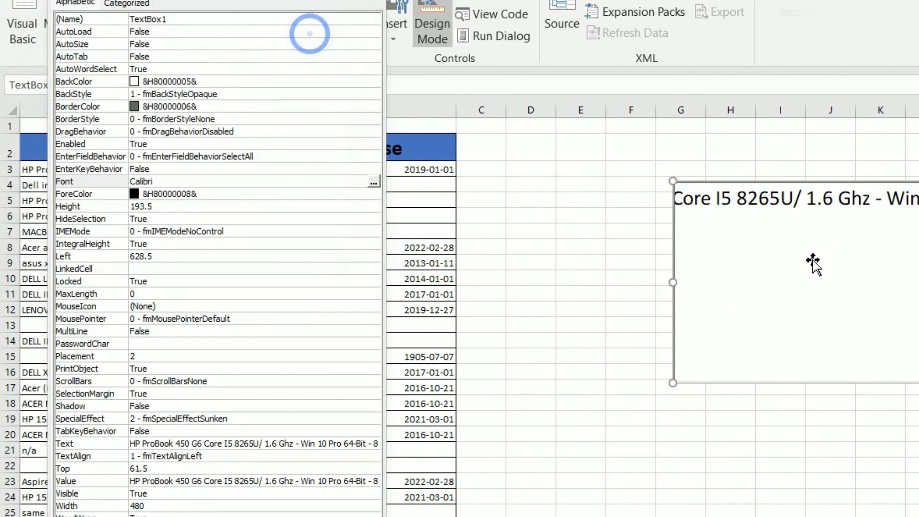
pyautogui.moveTo(892, 231)
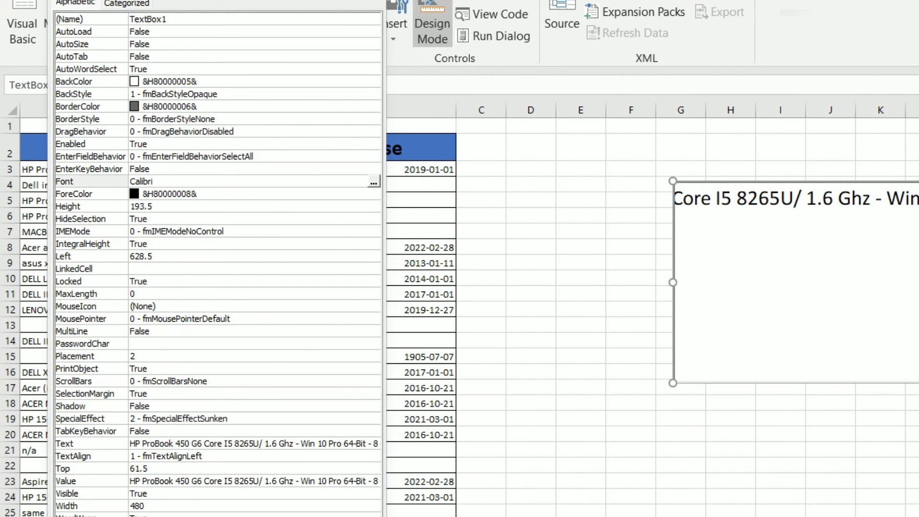
pyautogui.moveTo(149, 436)
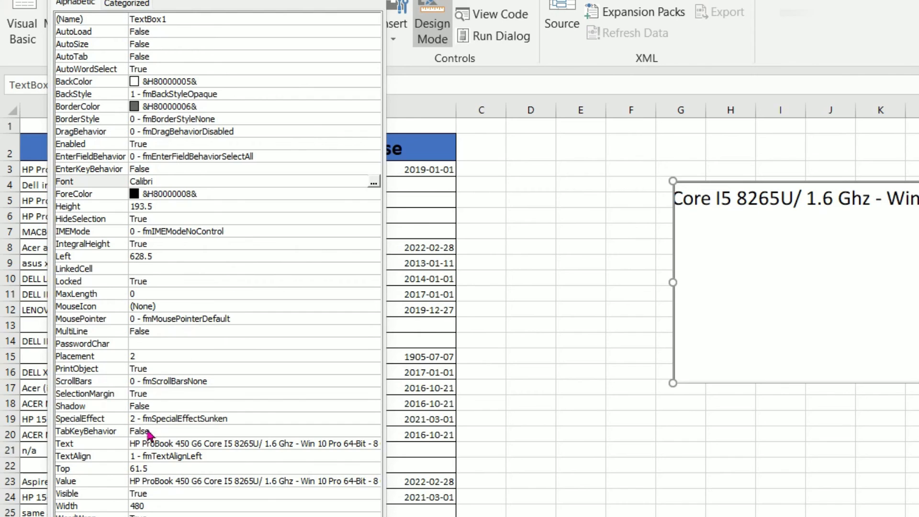
pyautogui.moveTo(137, 391)
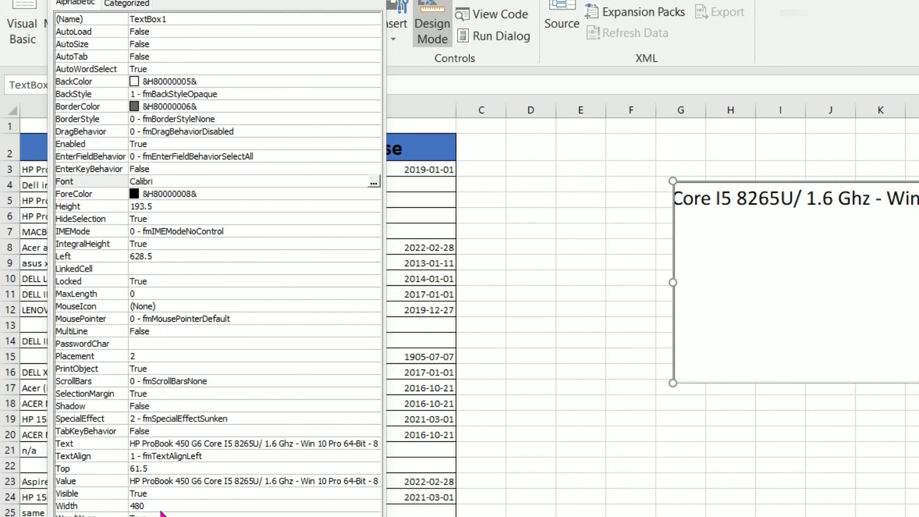
pyautogui.moveTo(81, 332)
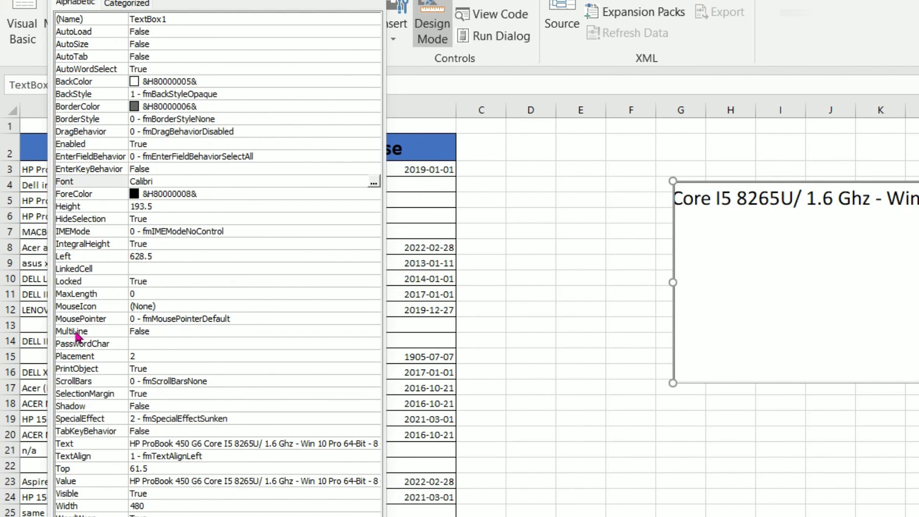
pyautogui.moveTo(199, 344)
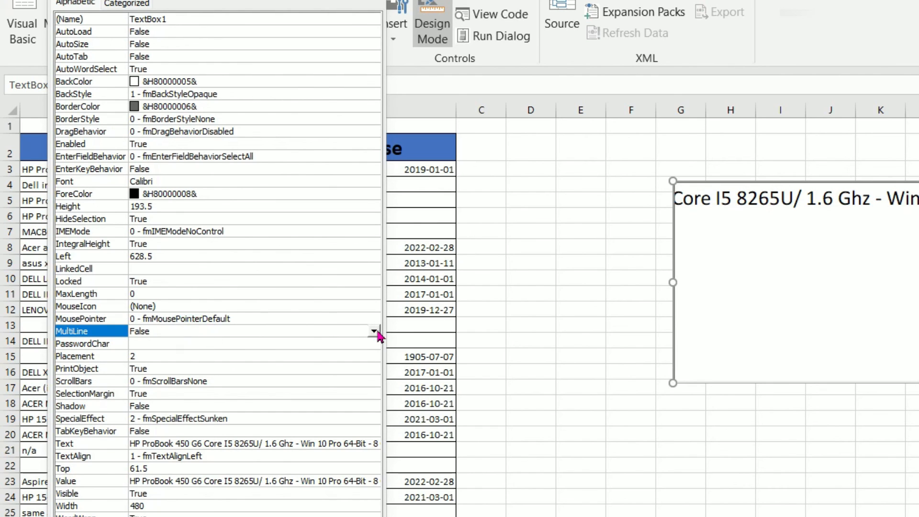
pyautogui.click(373, 330)
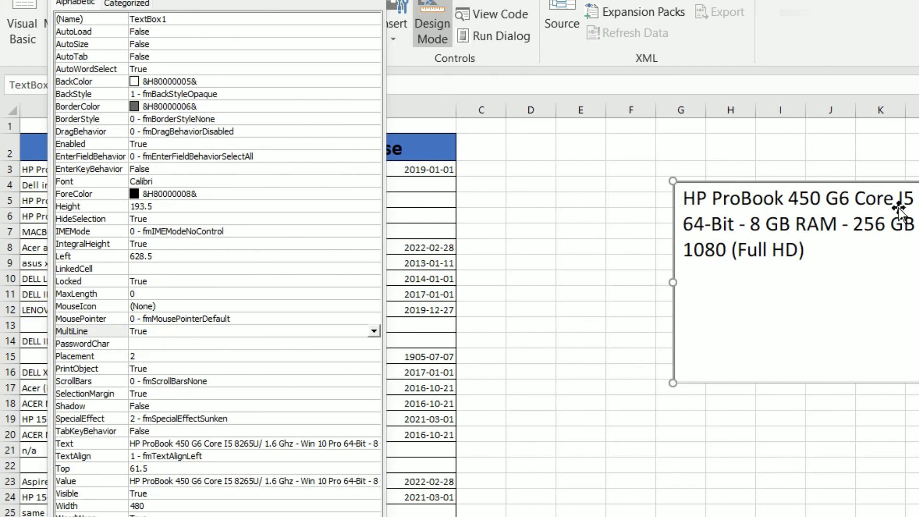
pyautogui.moveTo(896, 213)
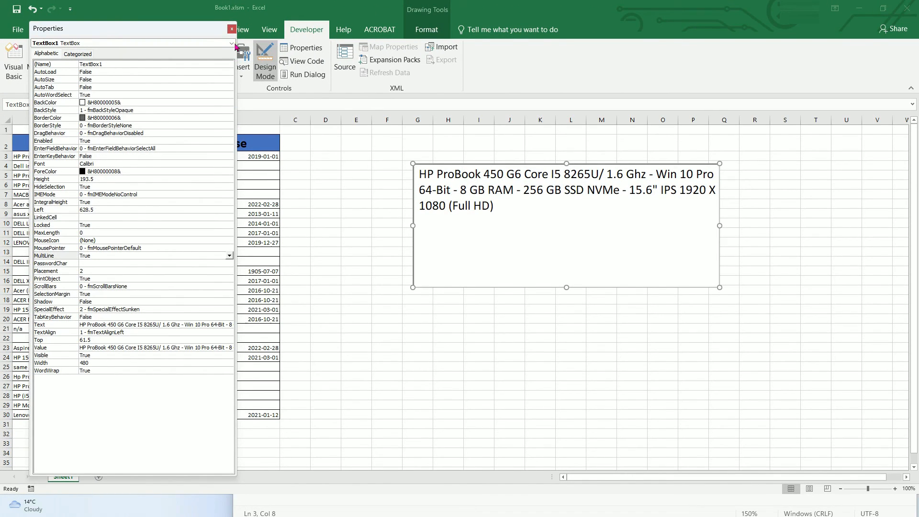
pyautogui.click(231, 29)
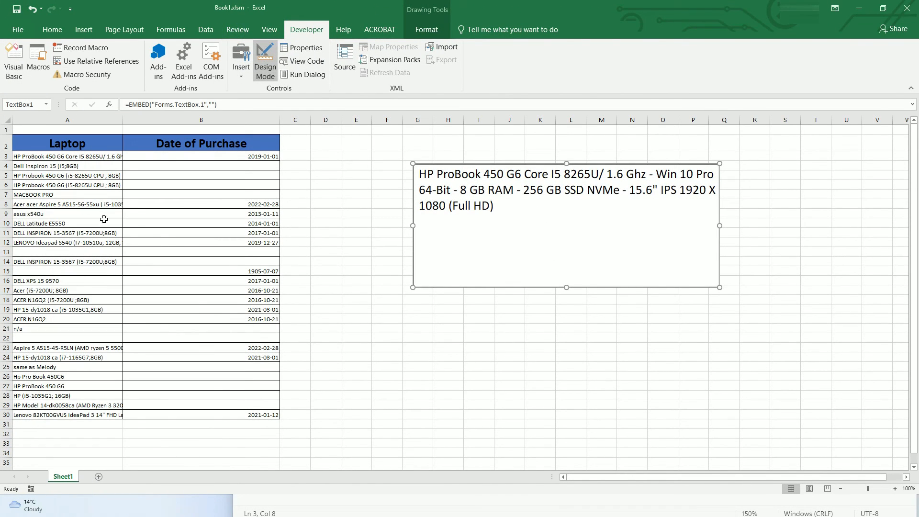
# - Select A6, turn off Design Mode, then click cells A5 and A3 to test the text box
pyautogui.click(67, 185)
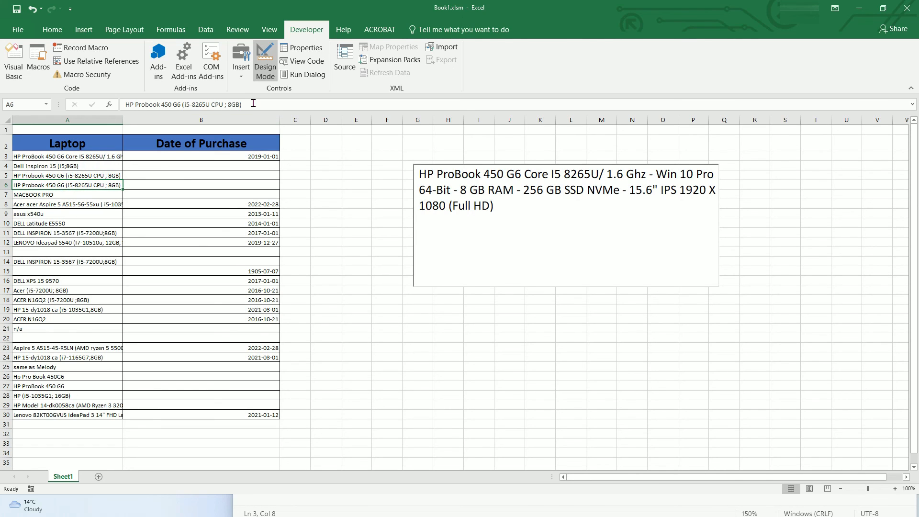
pyautogui.moveTo(313, 94)
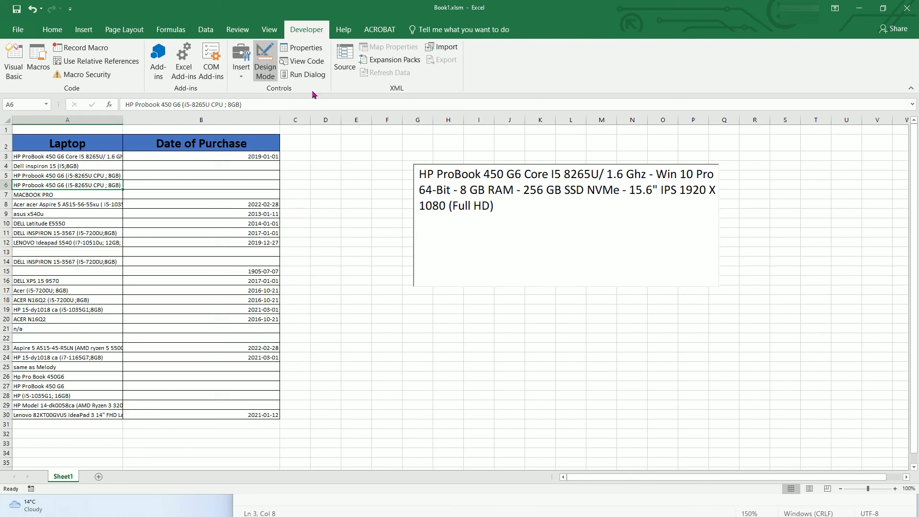
pyautogui.moveTo(270, 85)
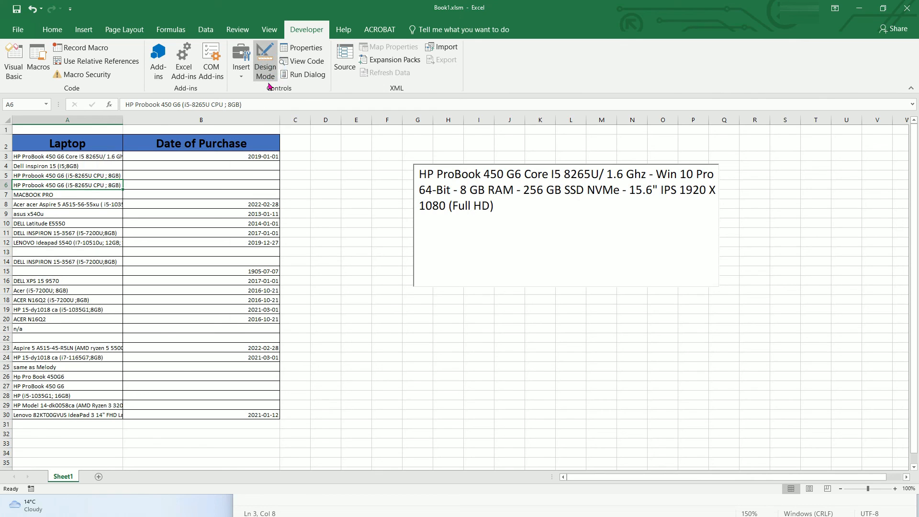
pyautogui.click(265, 61)
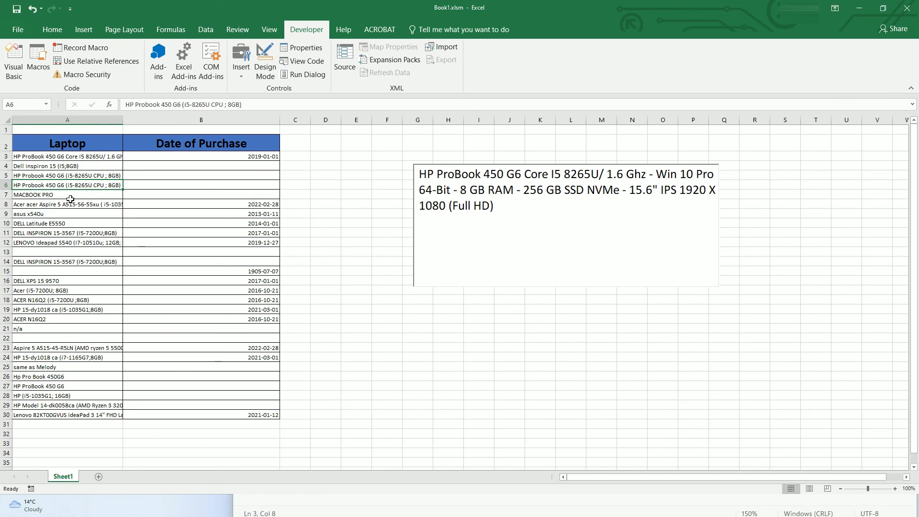
pyautogui.click(78, 175)
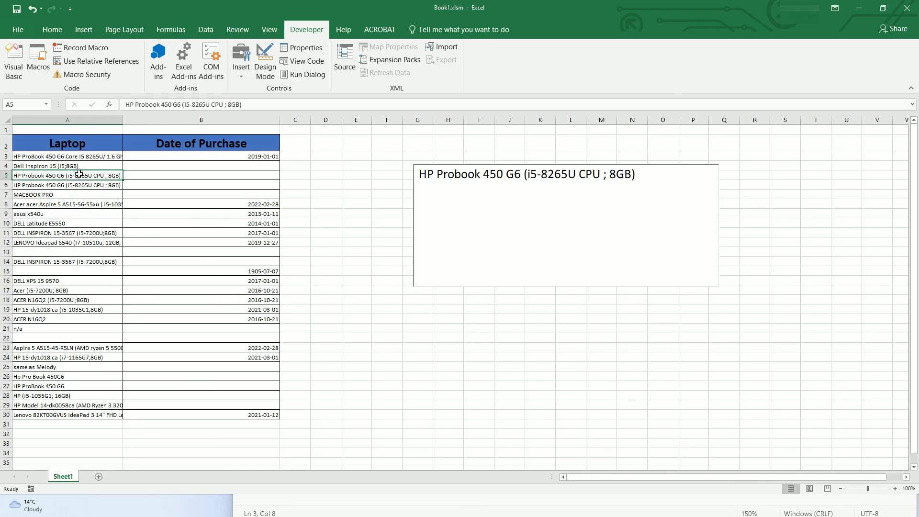
pyautogui.click(67, 156)
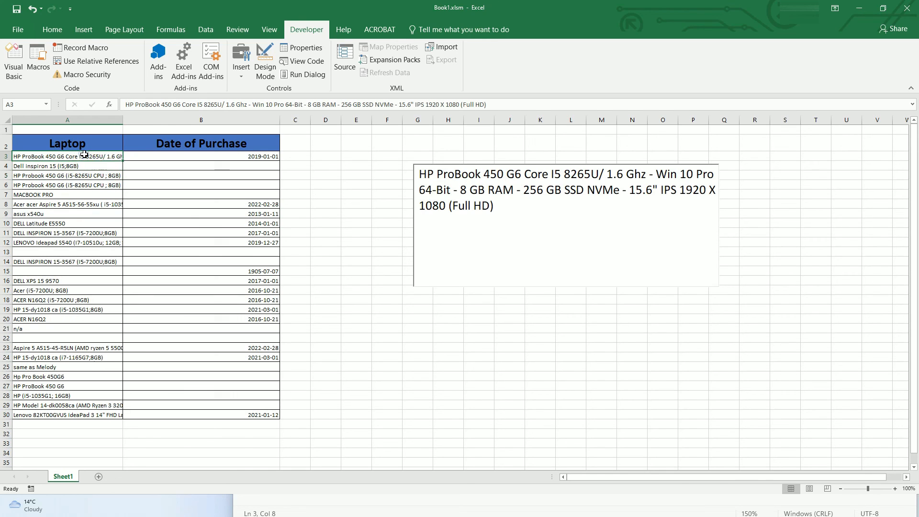